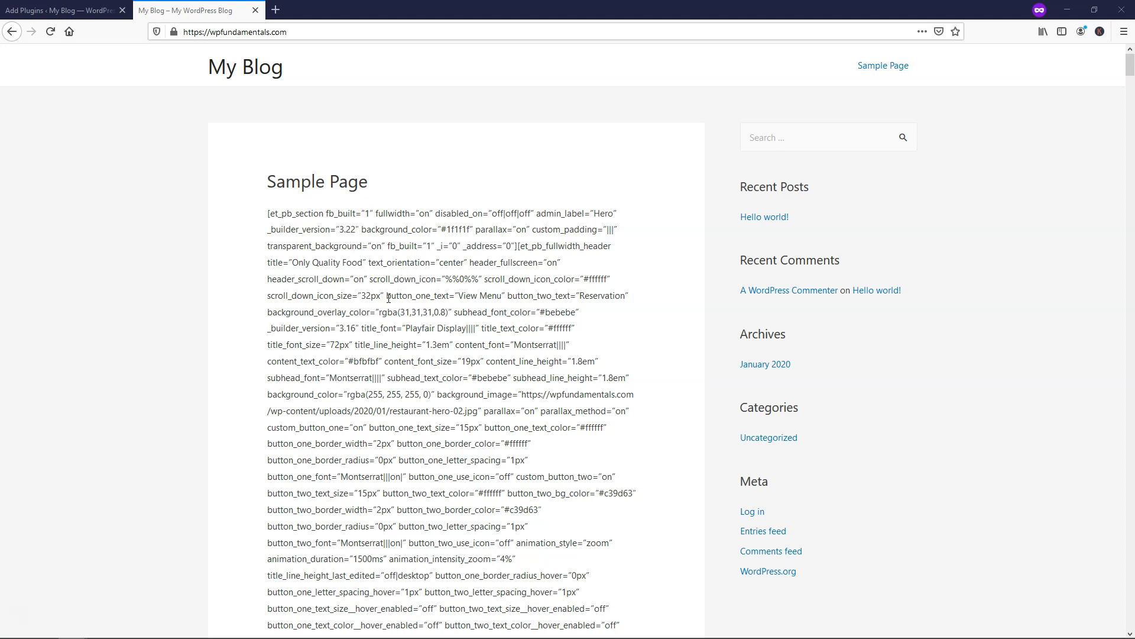
Install Shortcode Cleaner Lite from the plugin search results and activate it
scroll("down", 3)
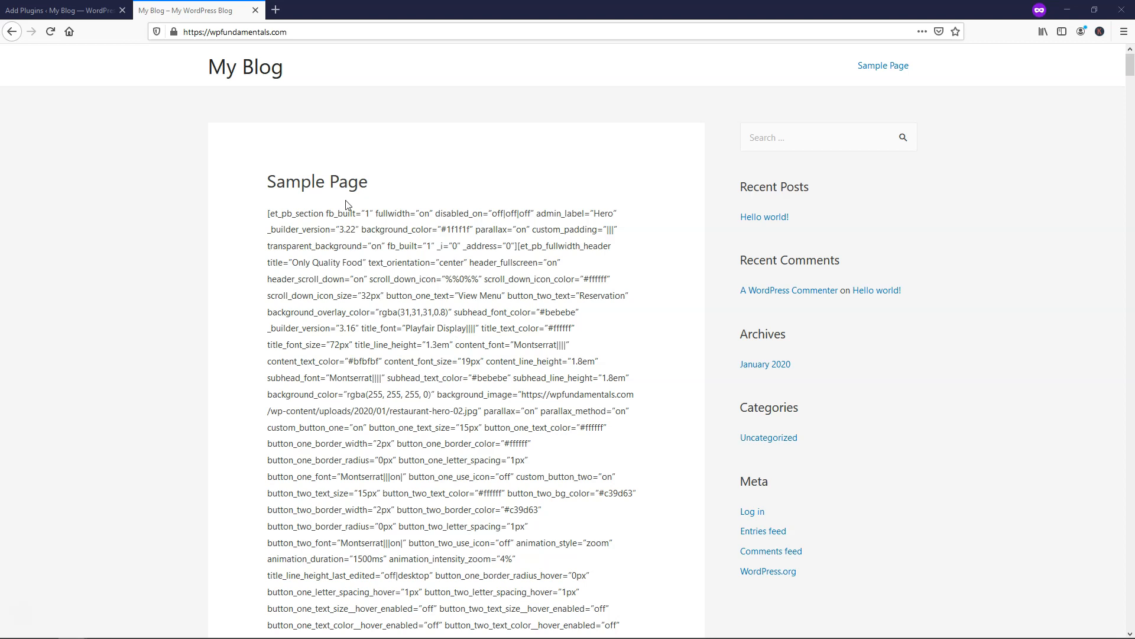
mouse_move(229, 340)
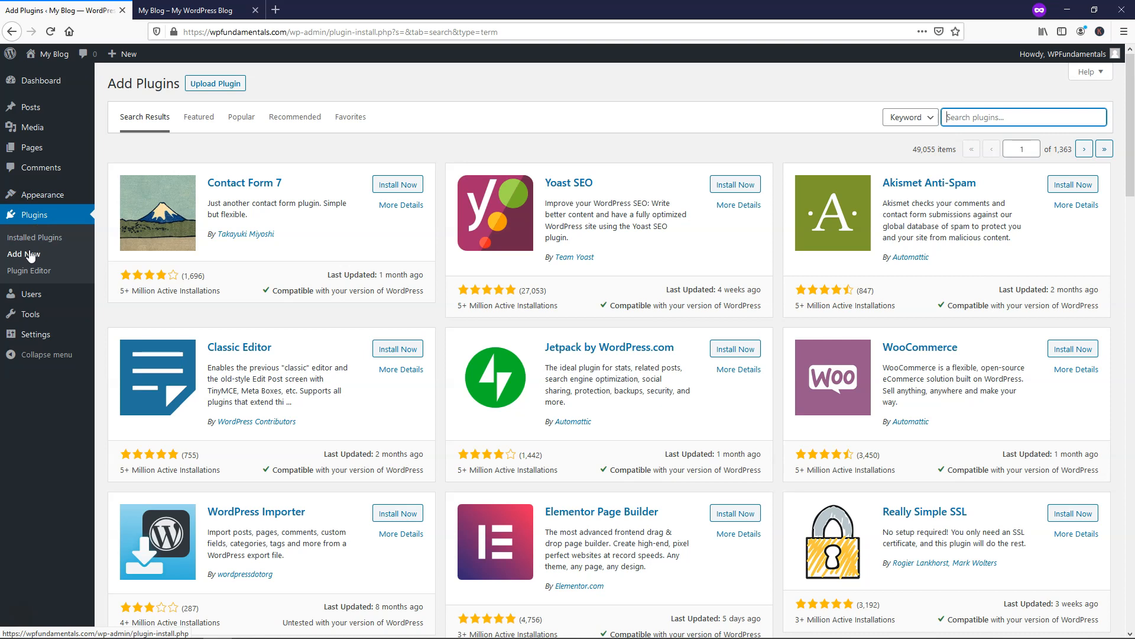
right_click(1020, 117)
type("shortcode cleaner lite")
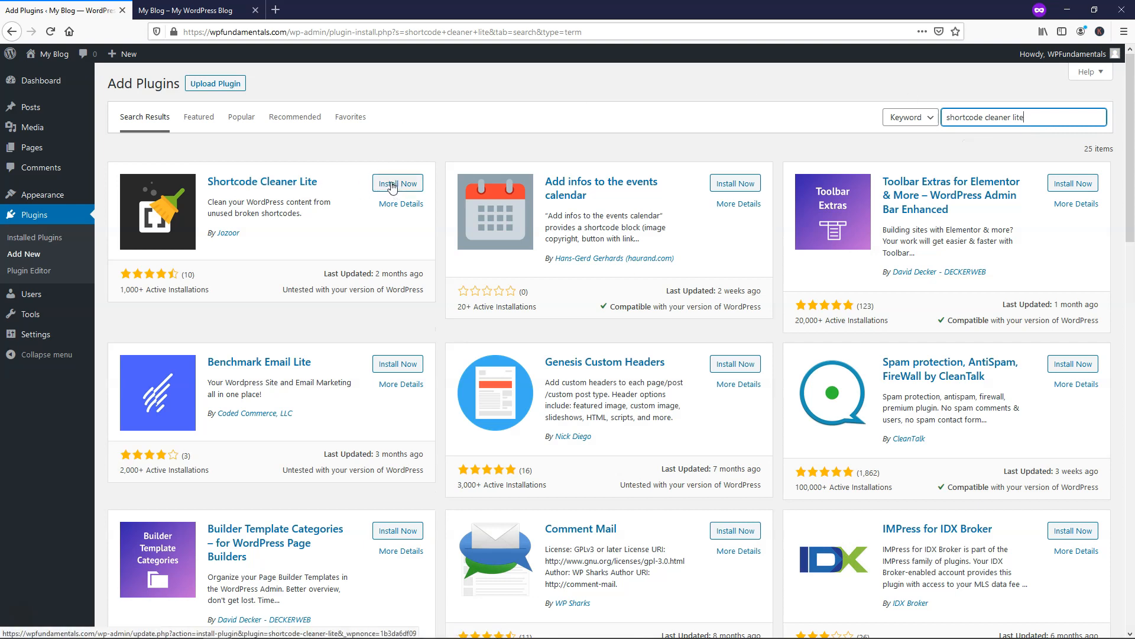
left_click(398, 182)
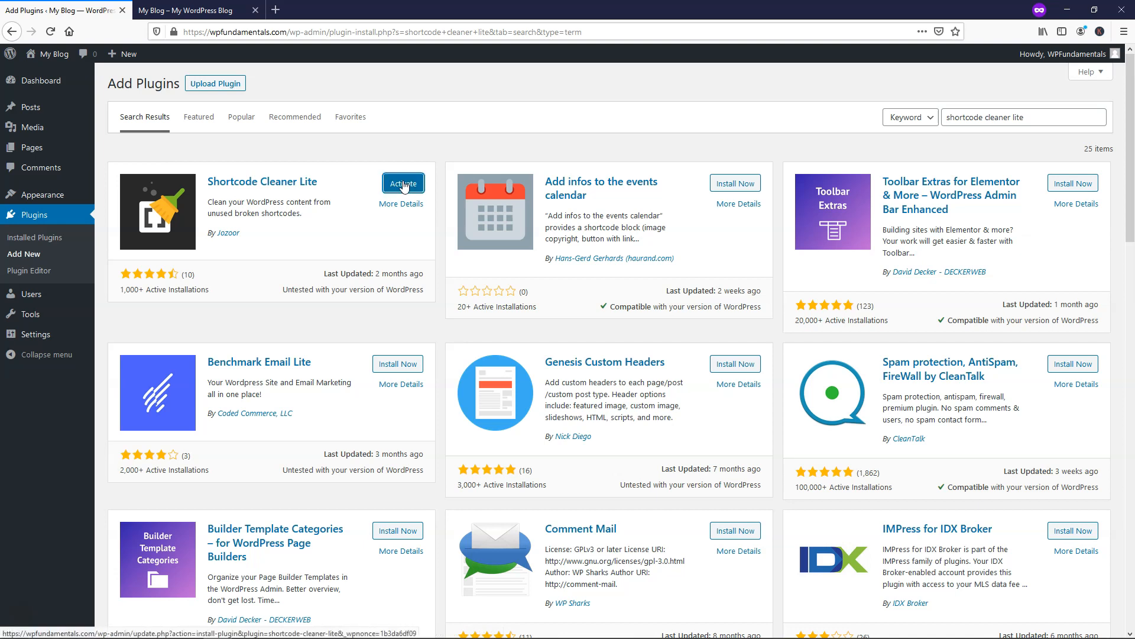
left_click(403, 182)
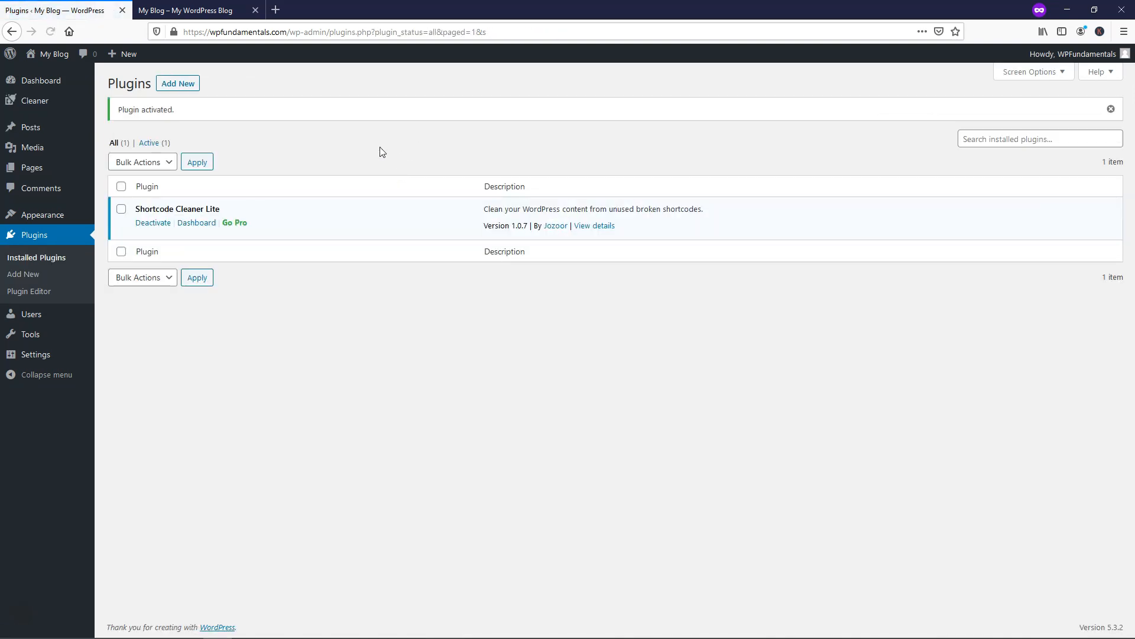
mouse_move(144, 234)
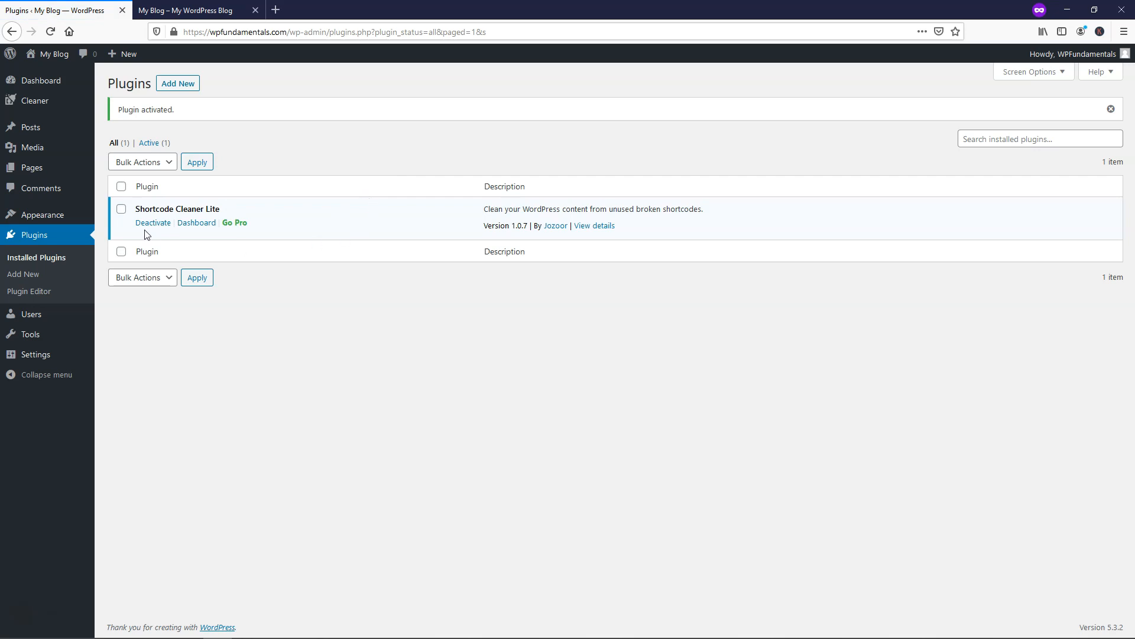
mouse_move(35, 101)
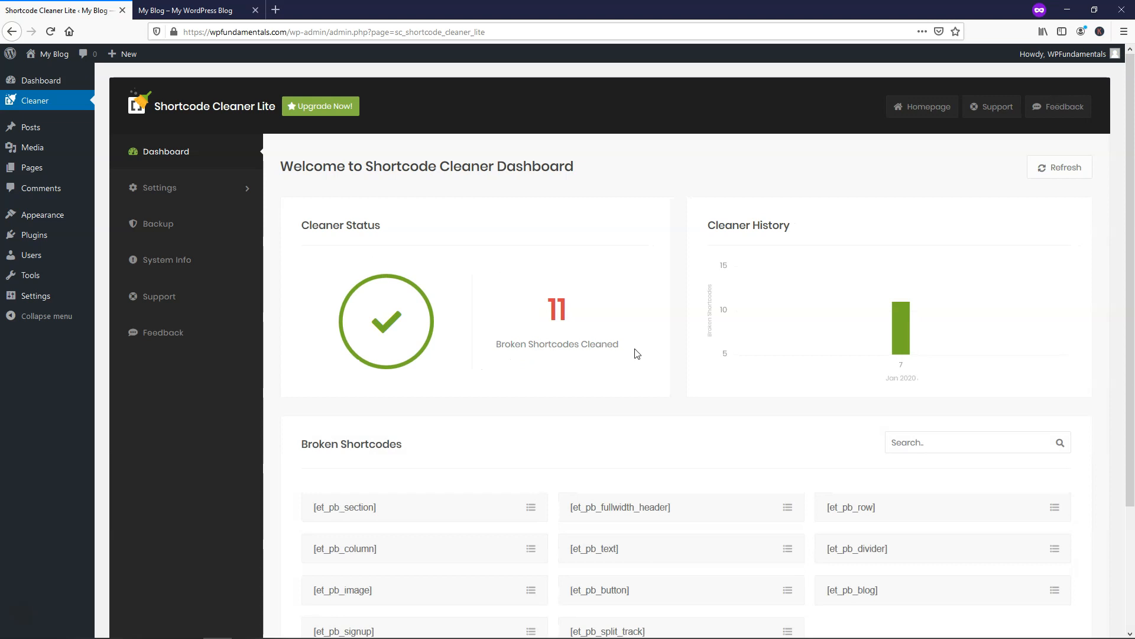
mouse_move(616, 335)
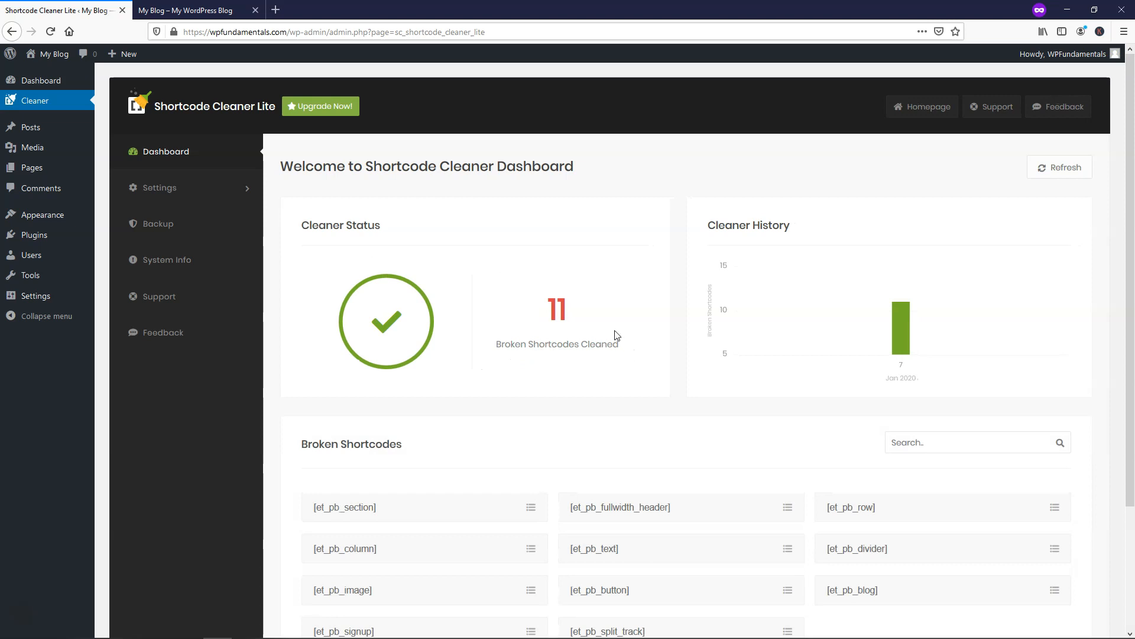
Switch to the blog's Sample Page after the cleaner reports 11 broken shortcodes
left_click(184, 10)
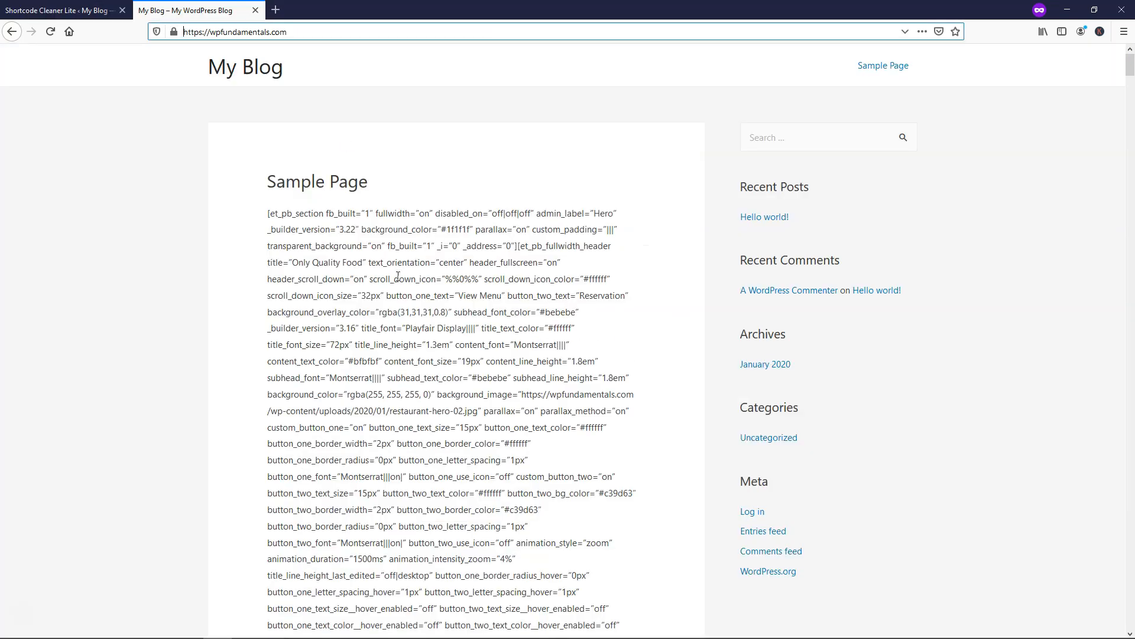
Reload the Sample Page to see readable restaurant content, then return to the cleaner dashboard
left_click(69, 30)
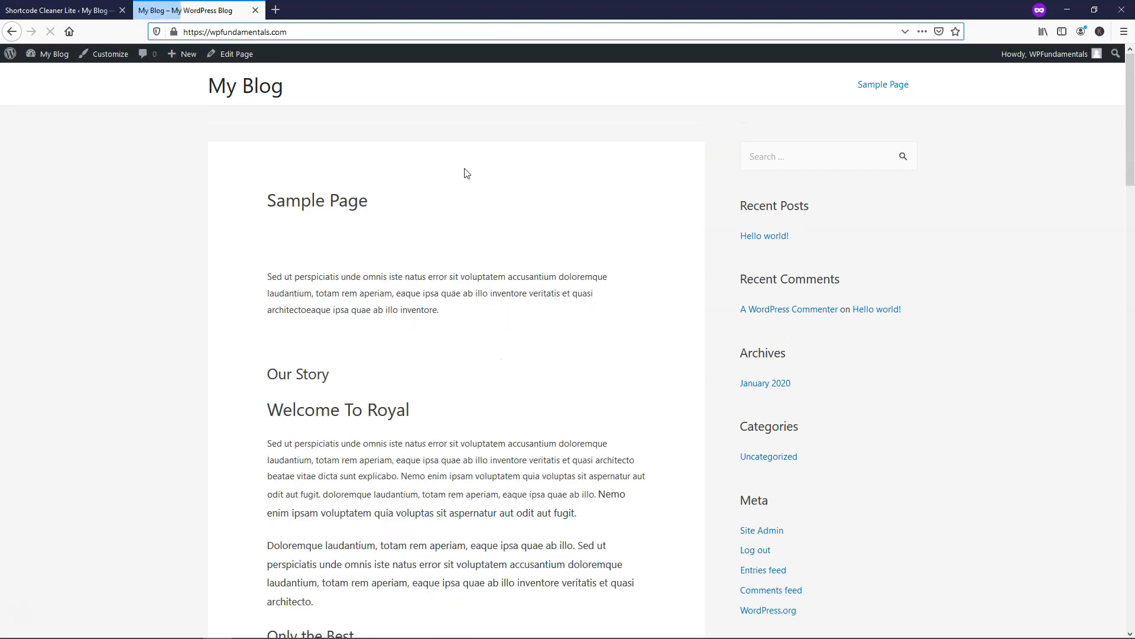
scroll("down", 3)
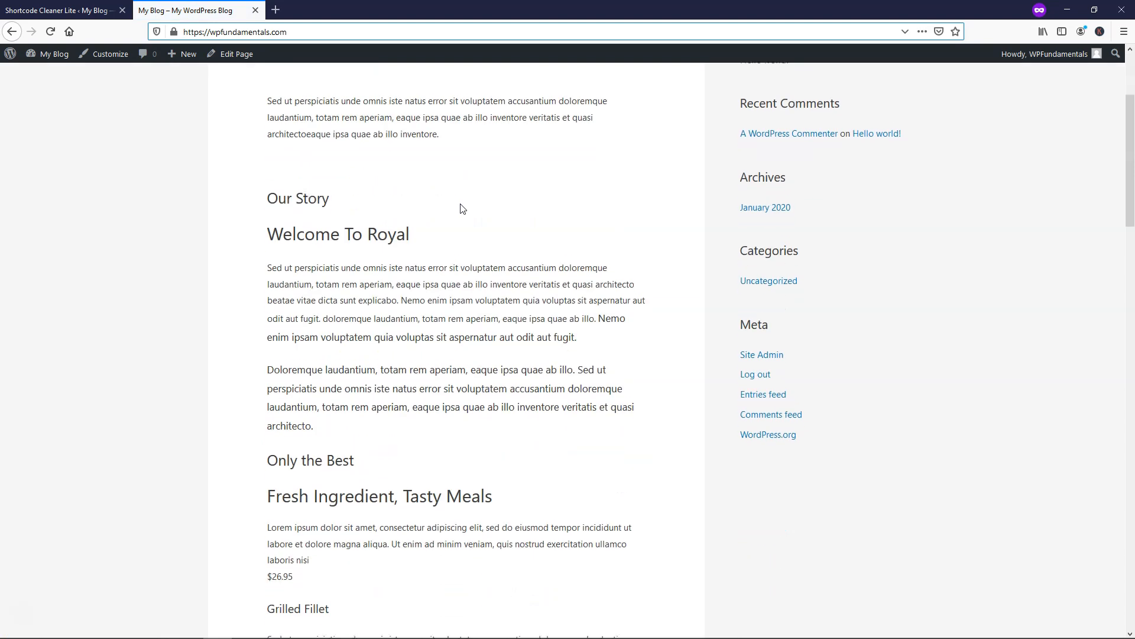
scroll("down", 3)
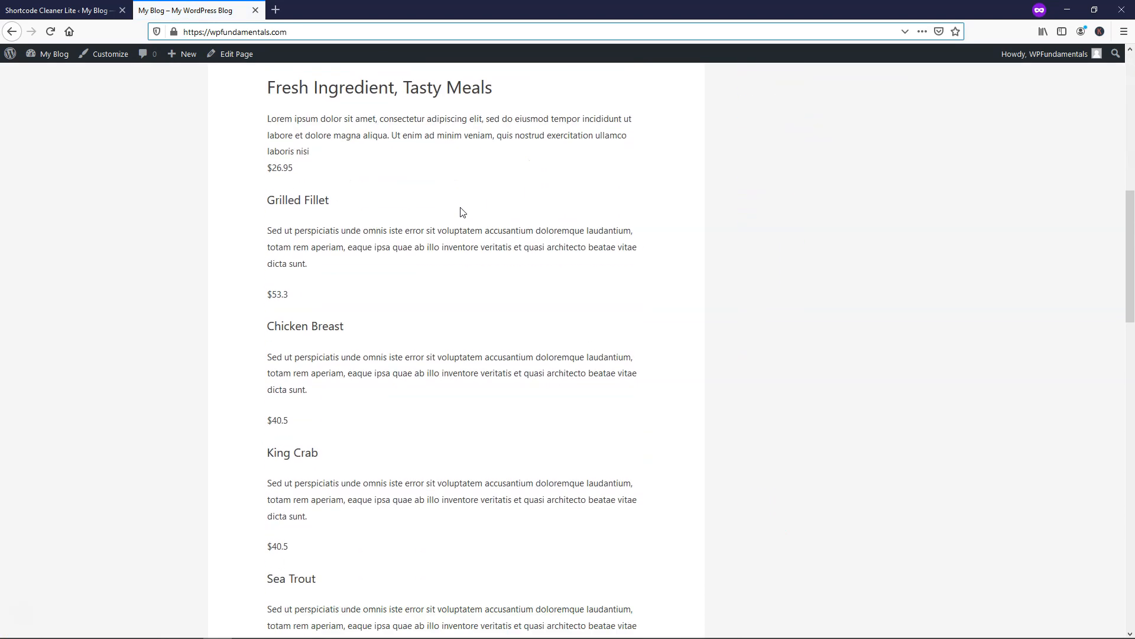
scroll("down", 3)
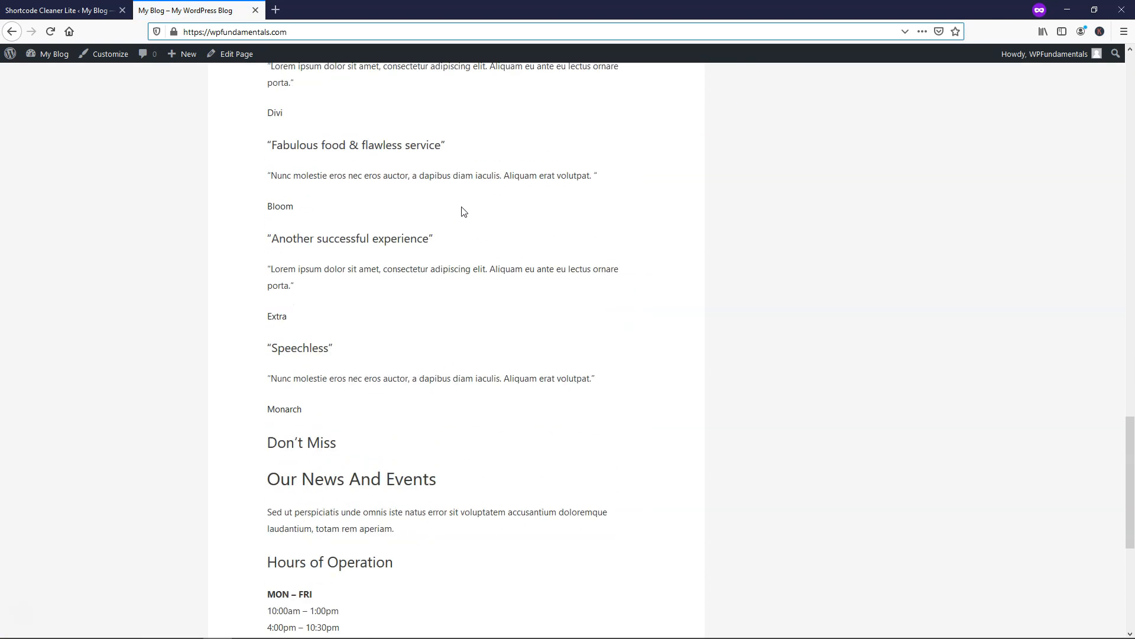
scroll("down", 3)
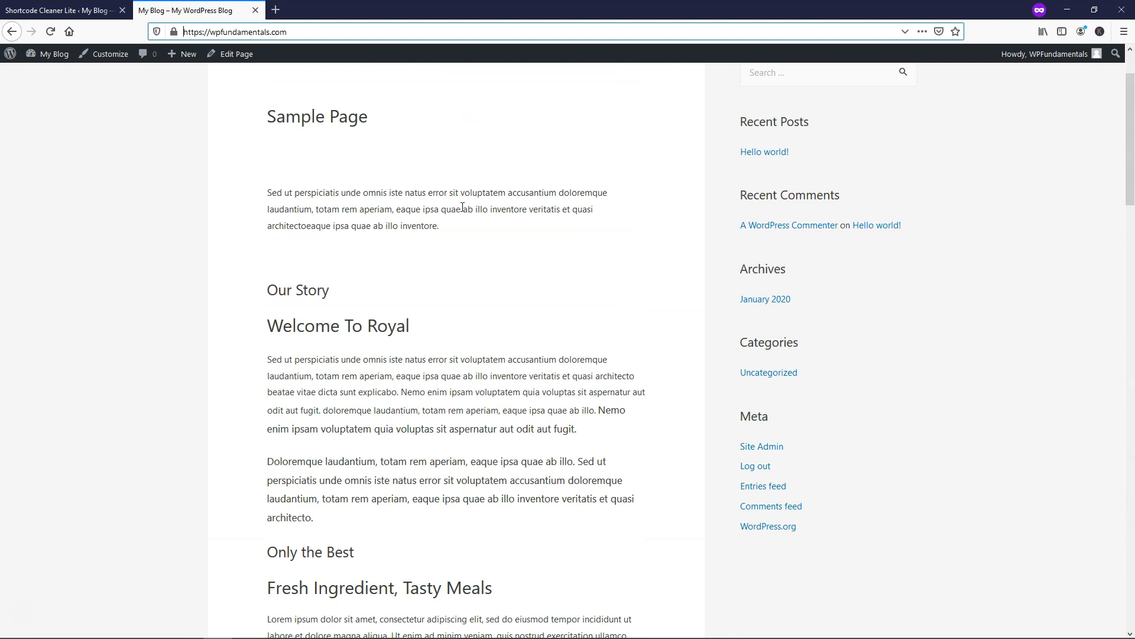
left_click(61, 11)
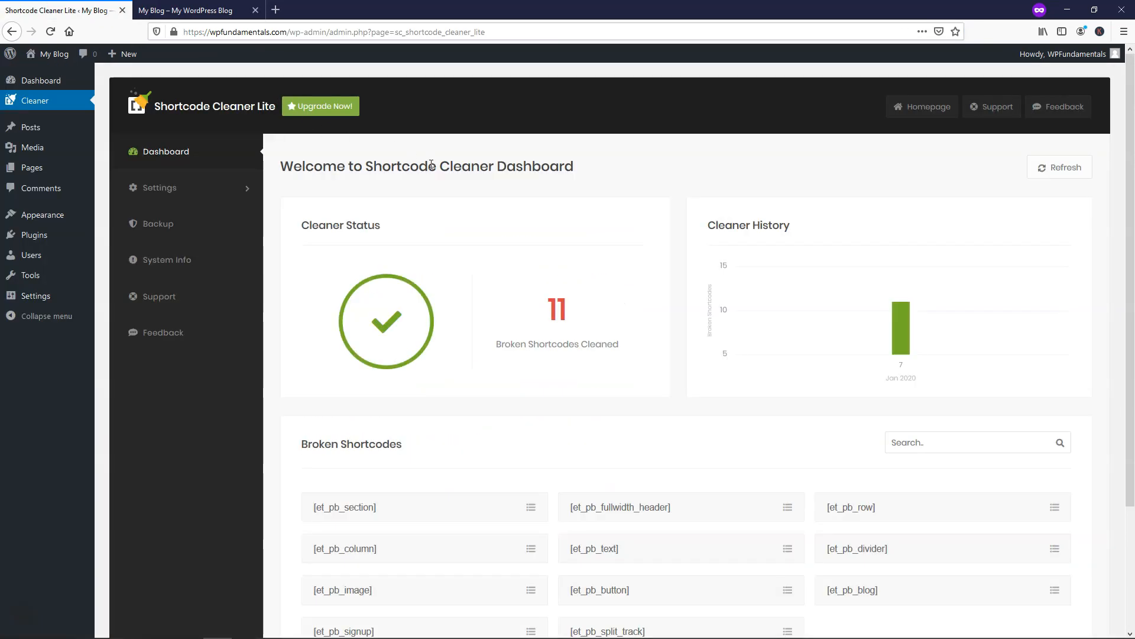
mouse_move(409, 158)
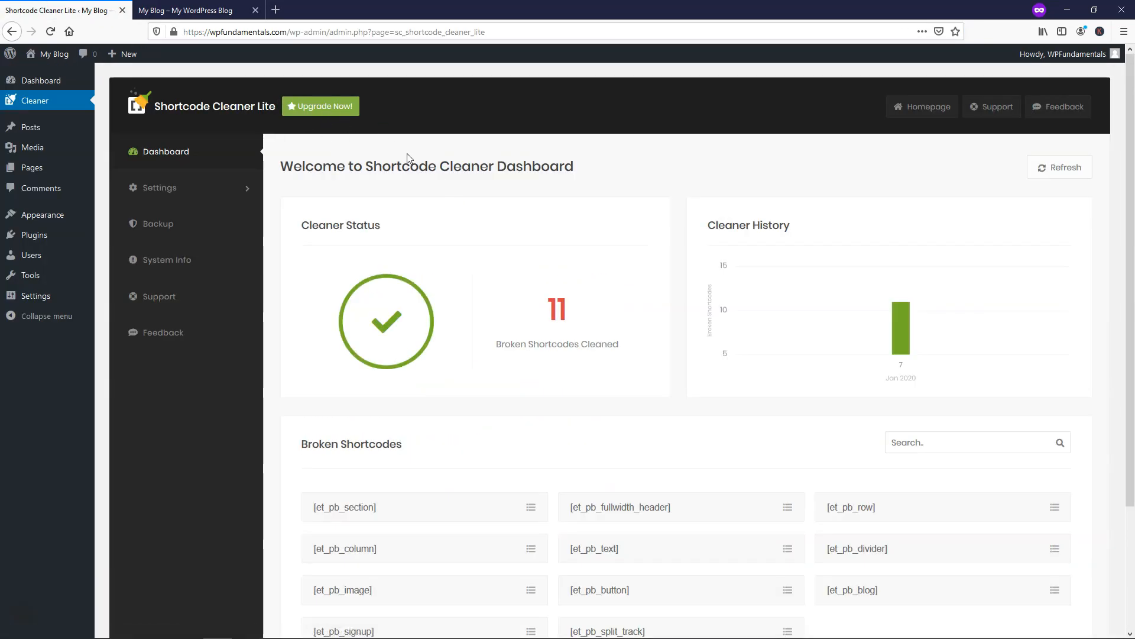
mouse_move(321, 105)
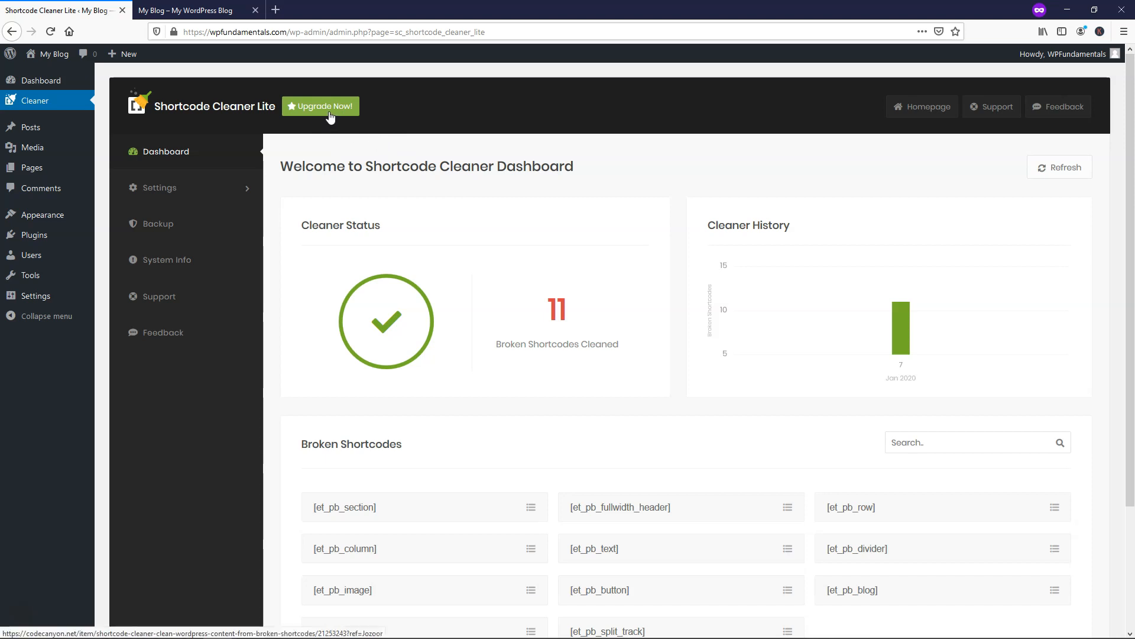
mouse_move(180, 219)
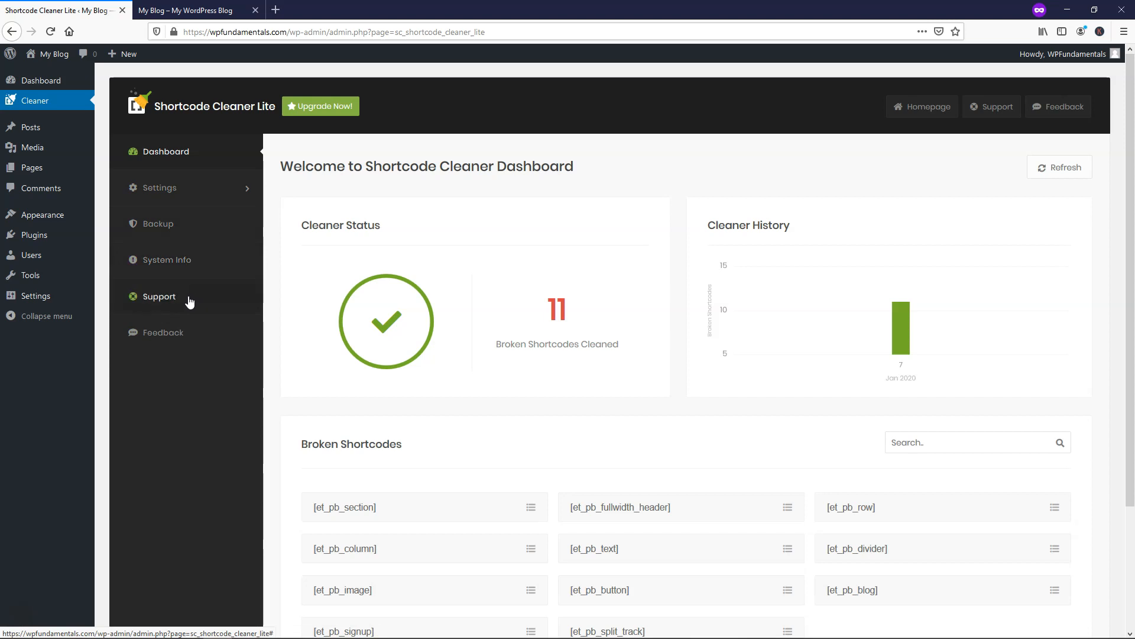
mouse_move(501, 197)
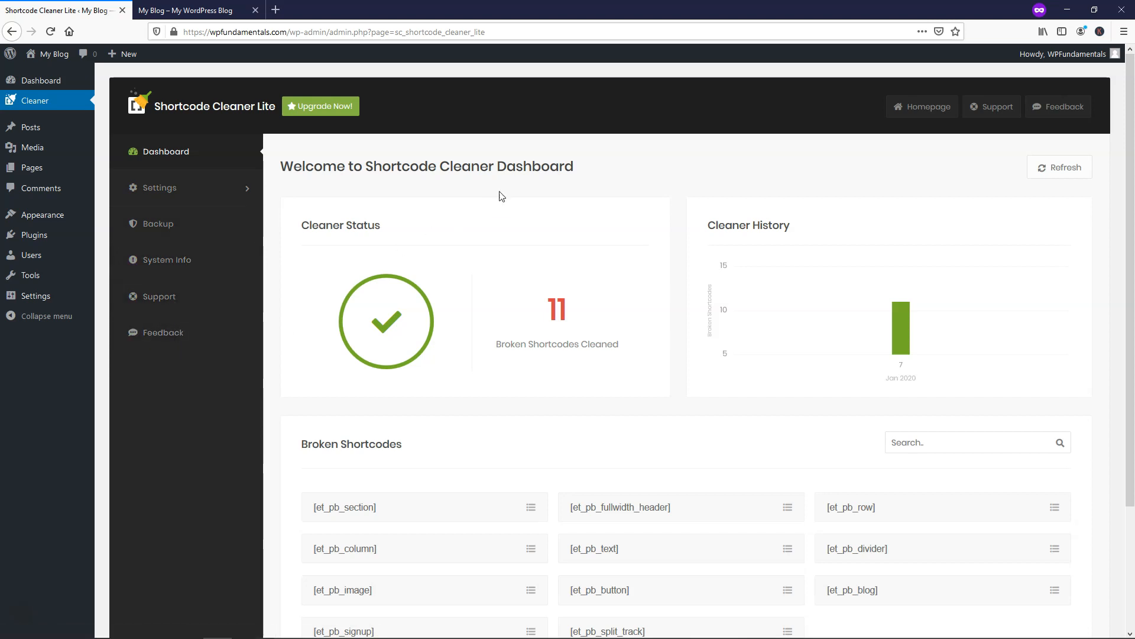
mouse_move(579, 157)
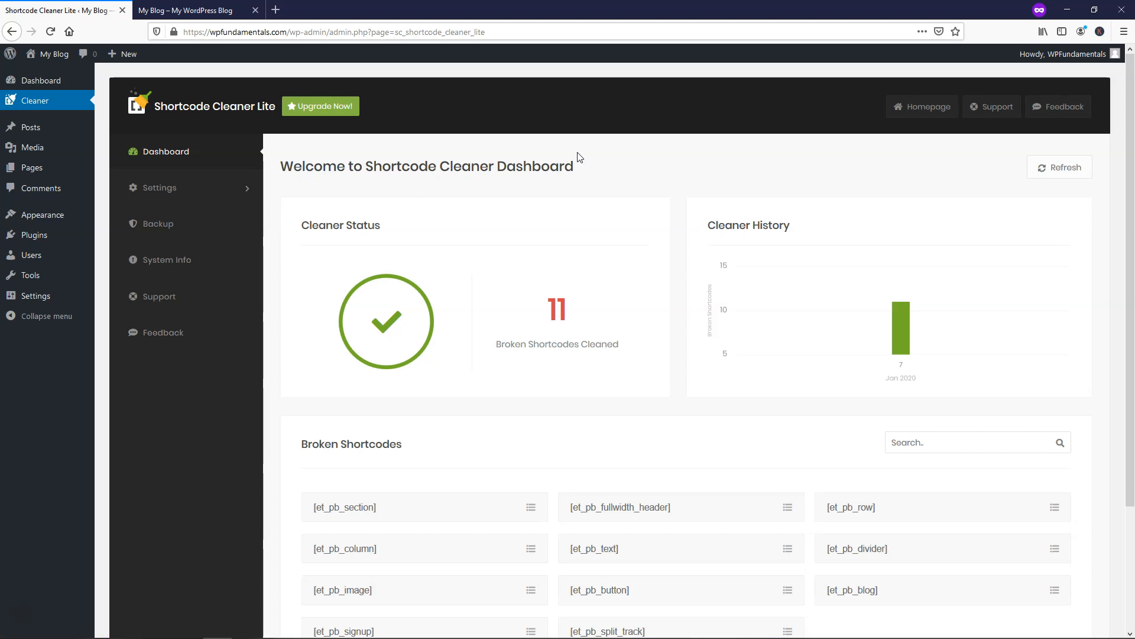
mouse_move(32, 234)
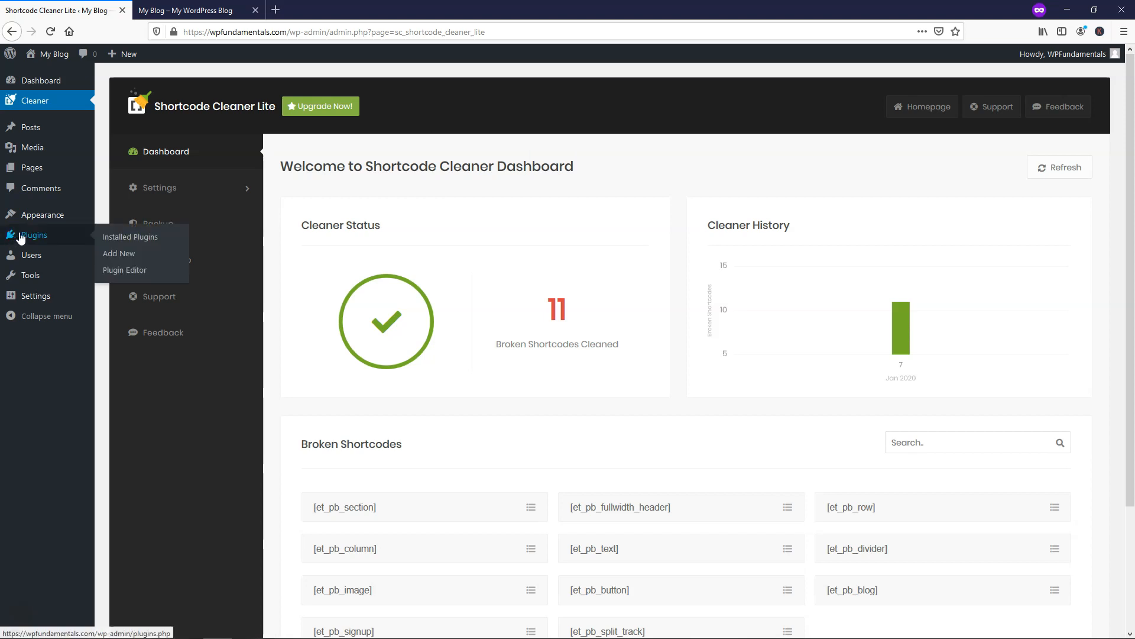
Deactivate Shortcode Cleaner Lite from Installed Plugins and move on to the Themes screen
left_click(130, 237)
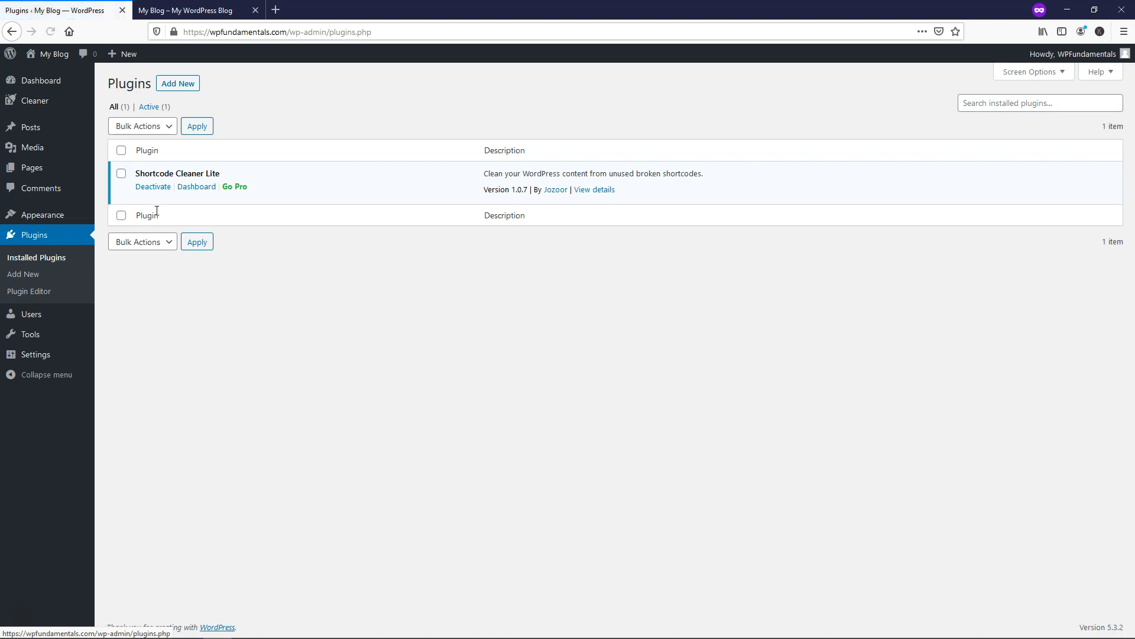
left_click(184, 11)
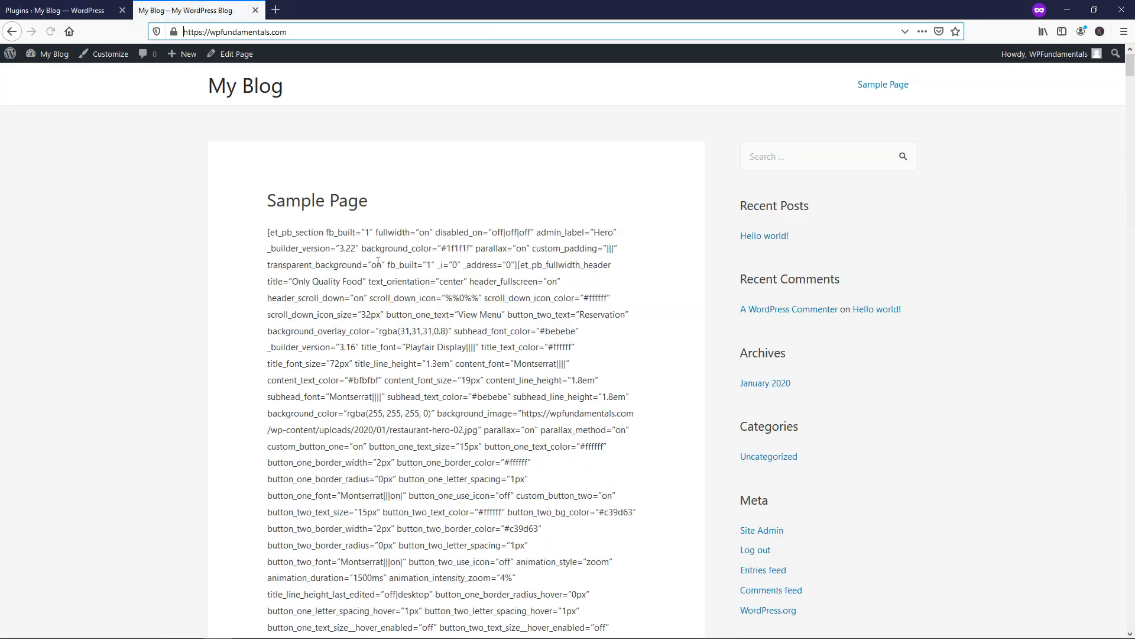
left_click(58, 11)
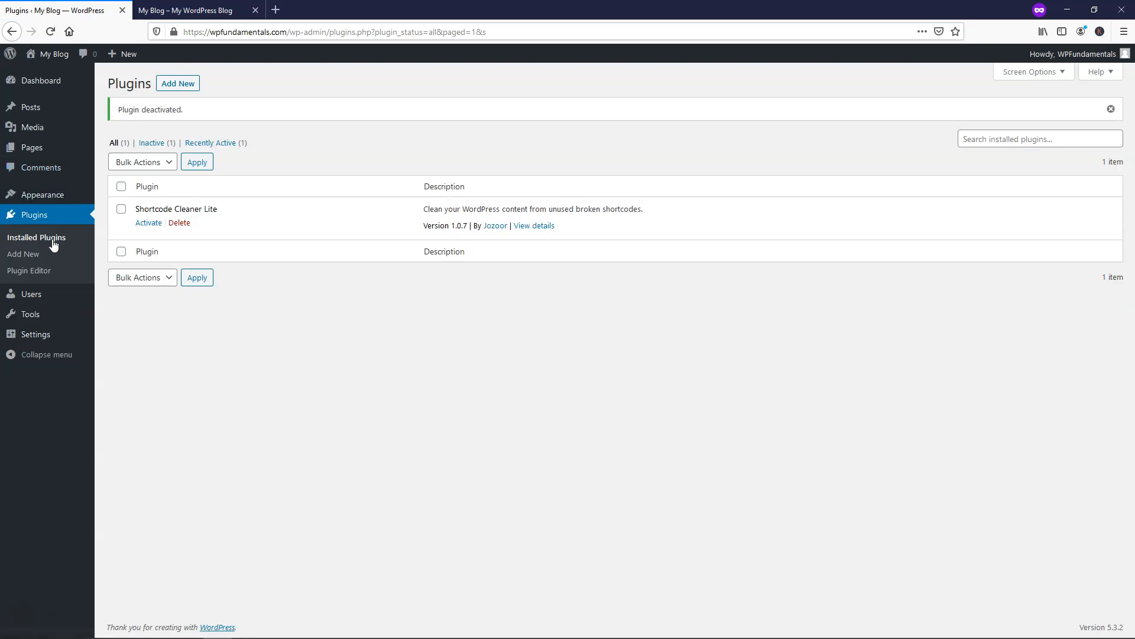
left_click(43, 194)
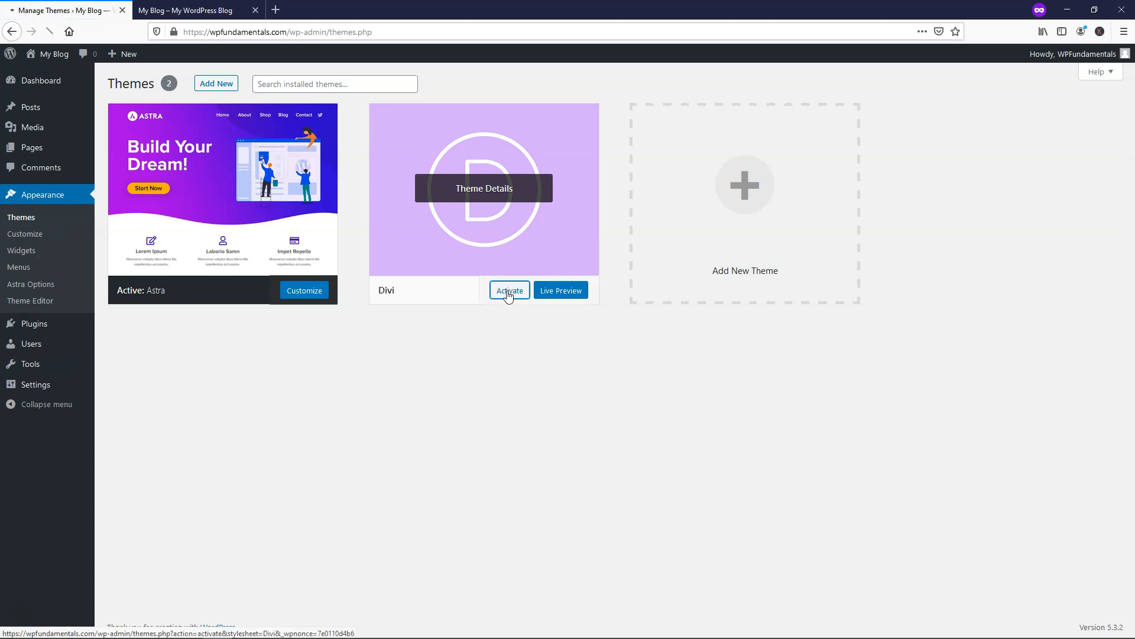
Activate the Divi theme in place of Astra and return to the admin
left_click(509, 289)
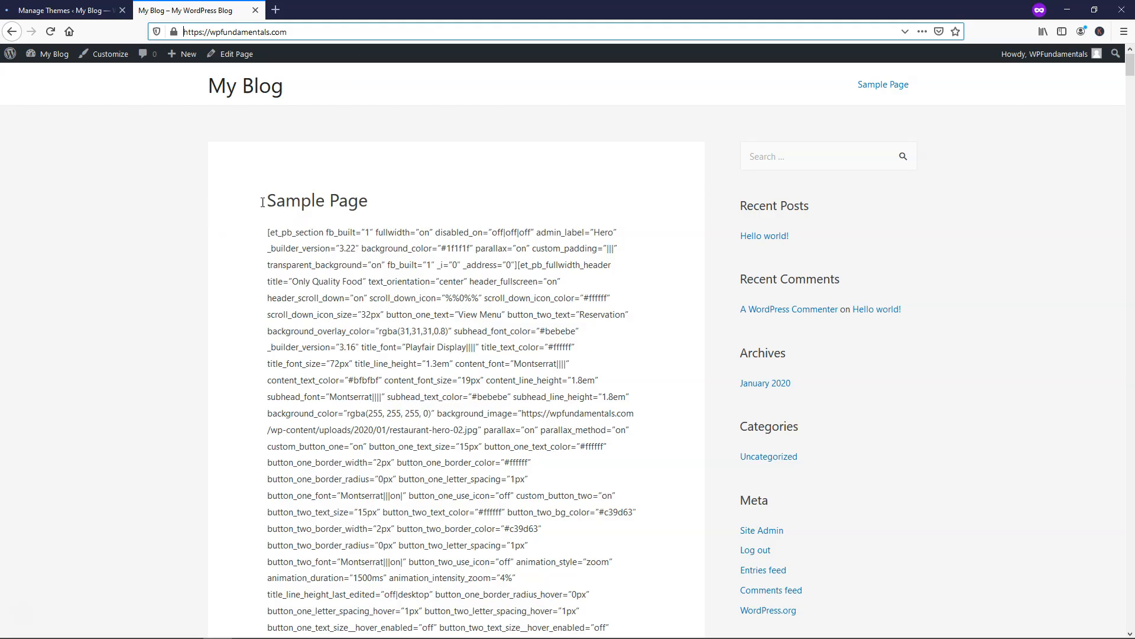
left_click(61, 10)
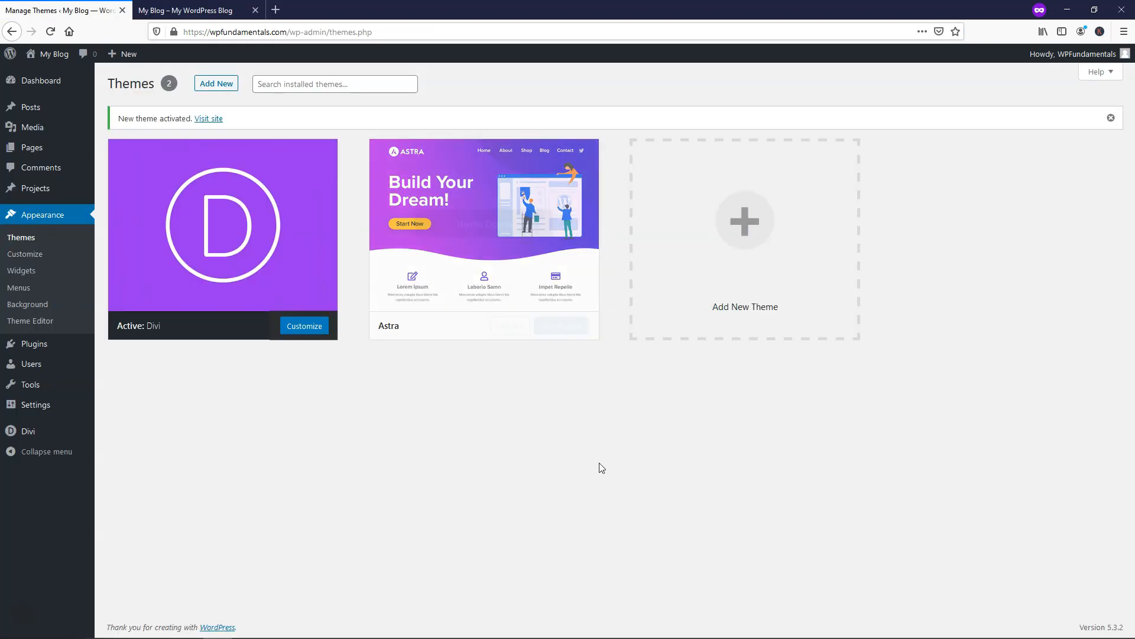